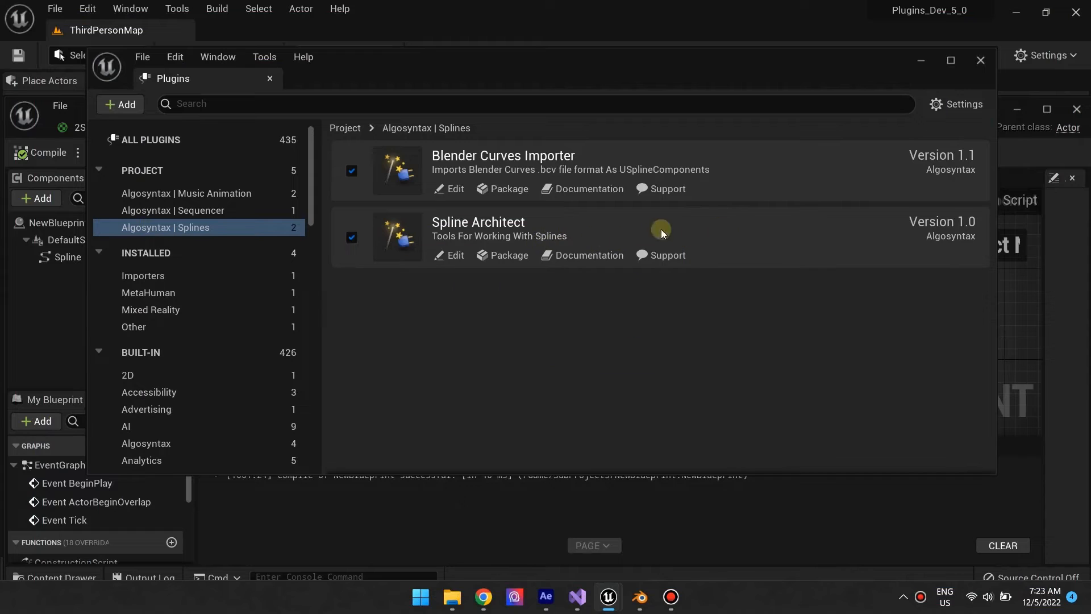
# Select the Spline component and bring up the Add component list to find Spline Mesh Layer
pyautogui.click(981, 60)
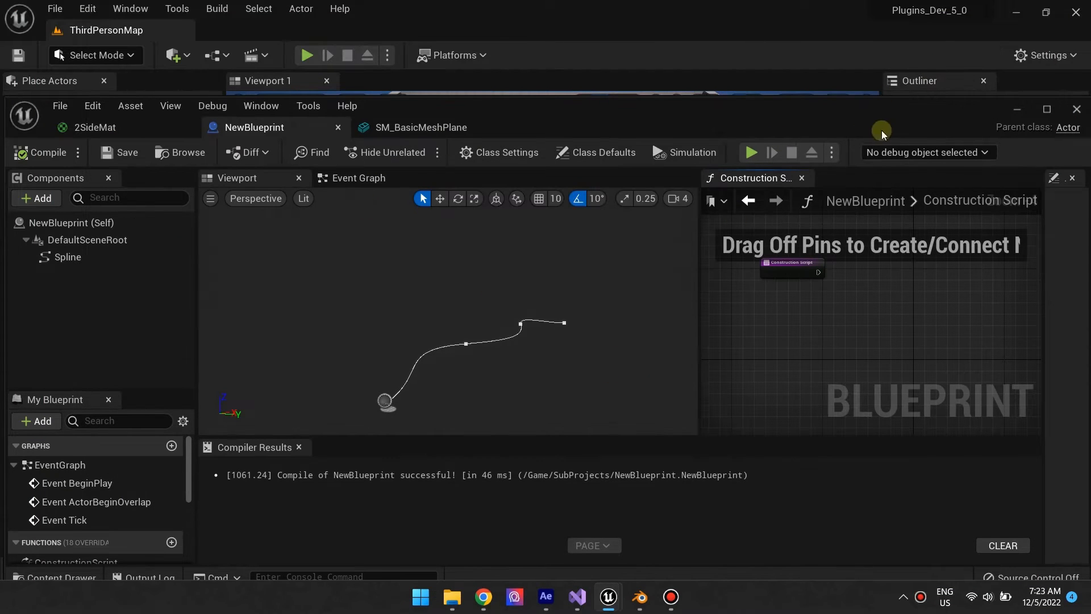
pyautogui.click(69, 256)
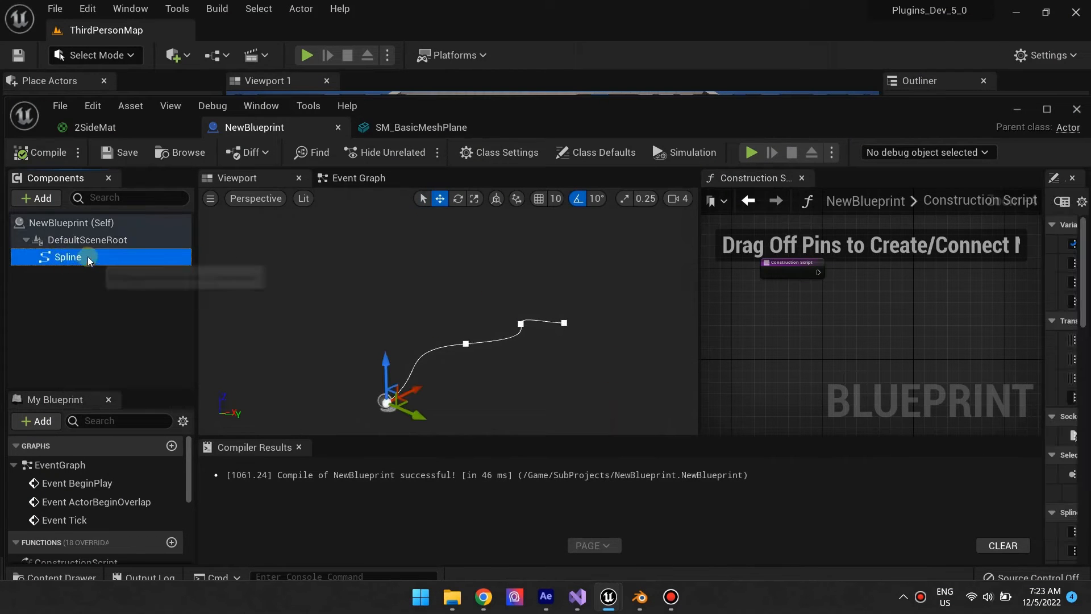
pyautogui.moveTo(35, 202)
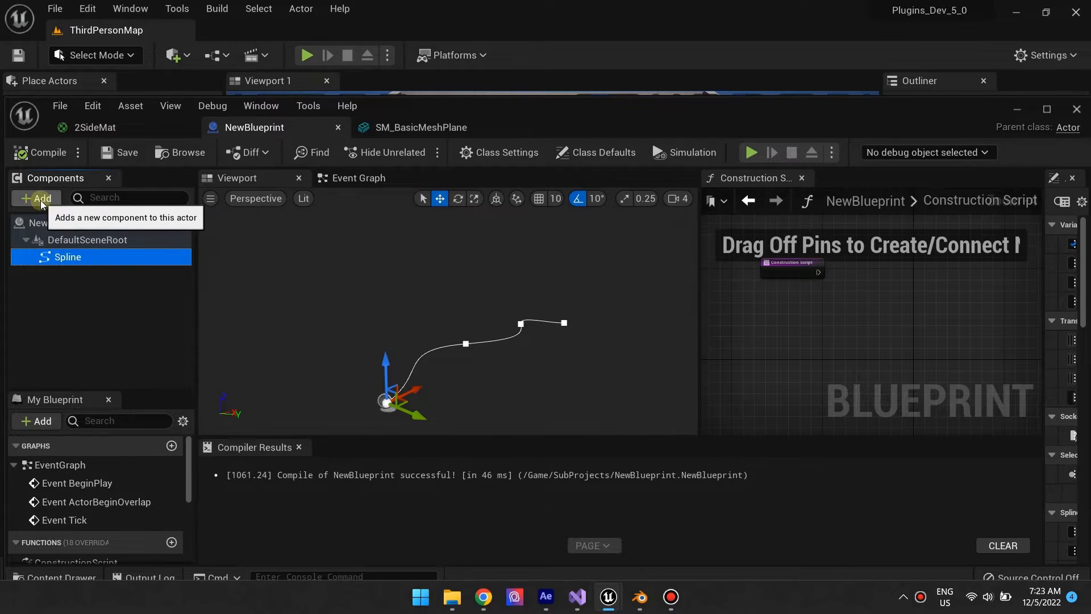
pyautogui.click(35, 198)
pyautogui.write('Spline')
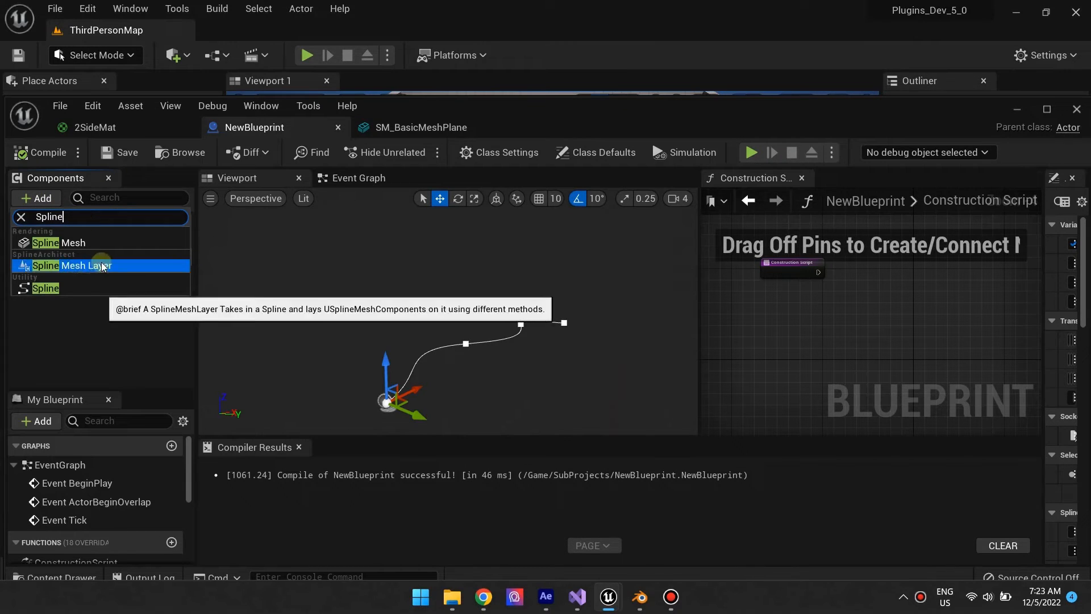
pyautogui.moveTo(105, 268)
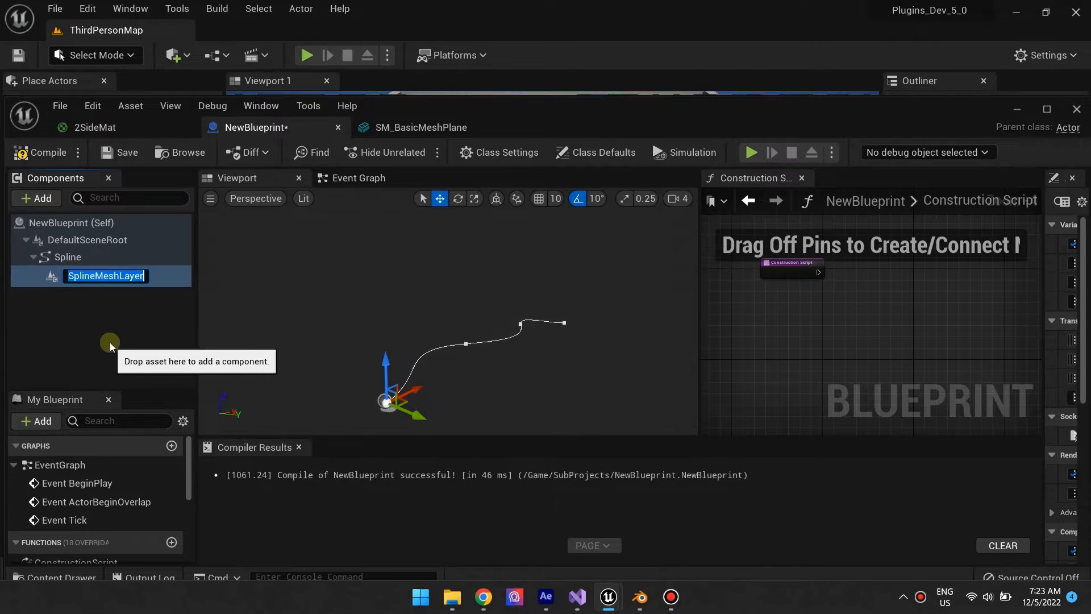
# Wire a Spawn Meshes node from SplineMeshLayer to the Spline with SM_BasicMeshPlane as its static mesh
pyautogui.click(323, 265)
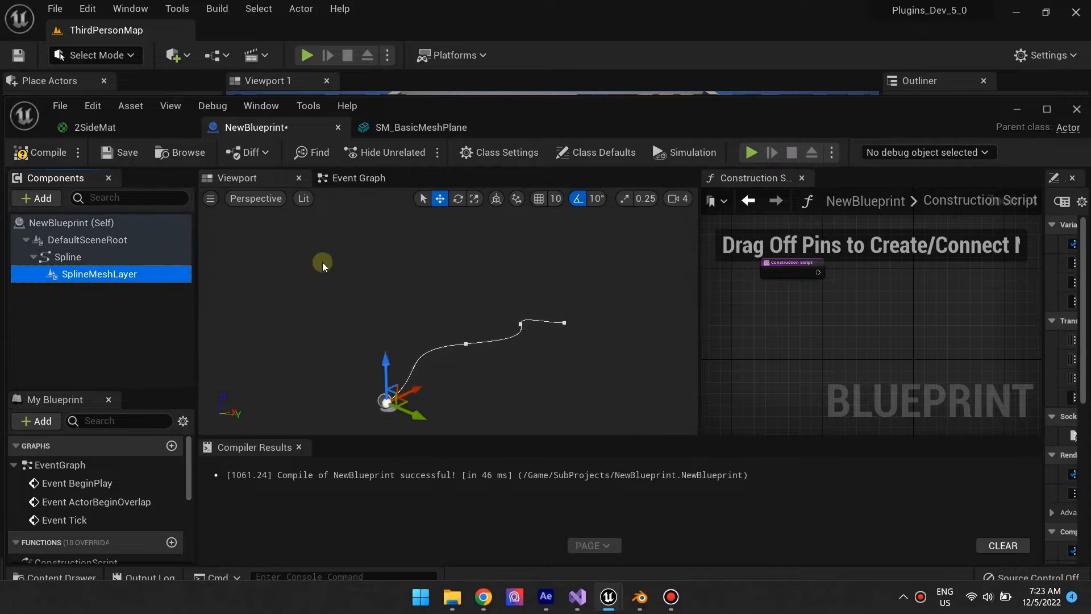
pyautogui.moveTo(764, 177)
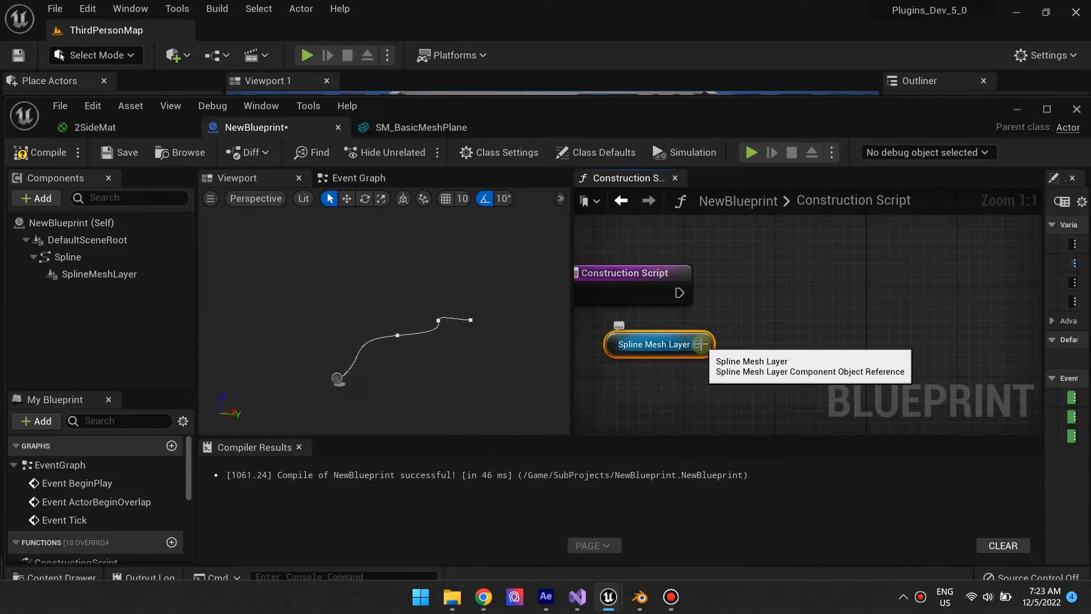
pyautogui.moveTo(705, 344); pyautogui.dragTo(755, 299)
pyautogui.write('spawn')
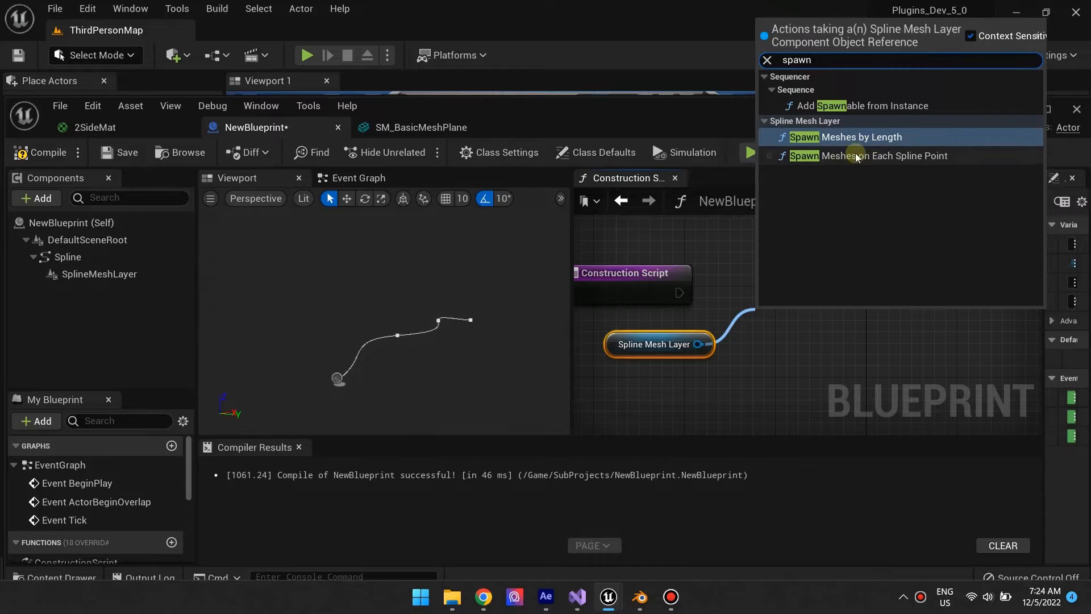
pyautogui.click(861, 156)
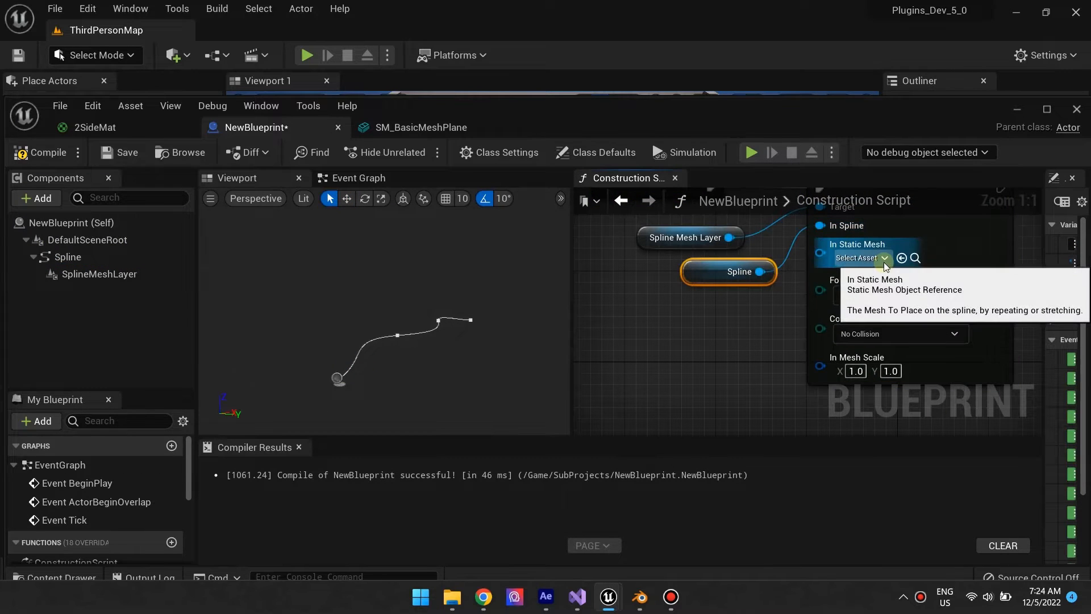
pyautogui.click(885, 258)
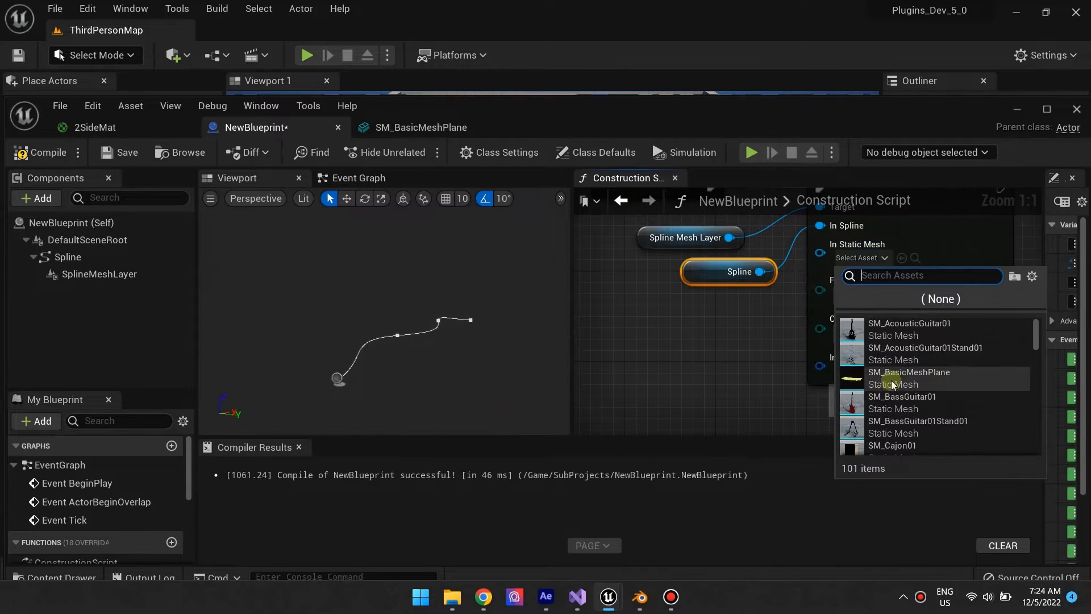
pyautogui.click(910, 378)
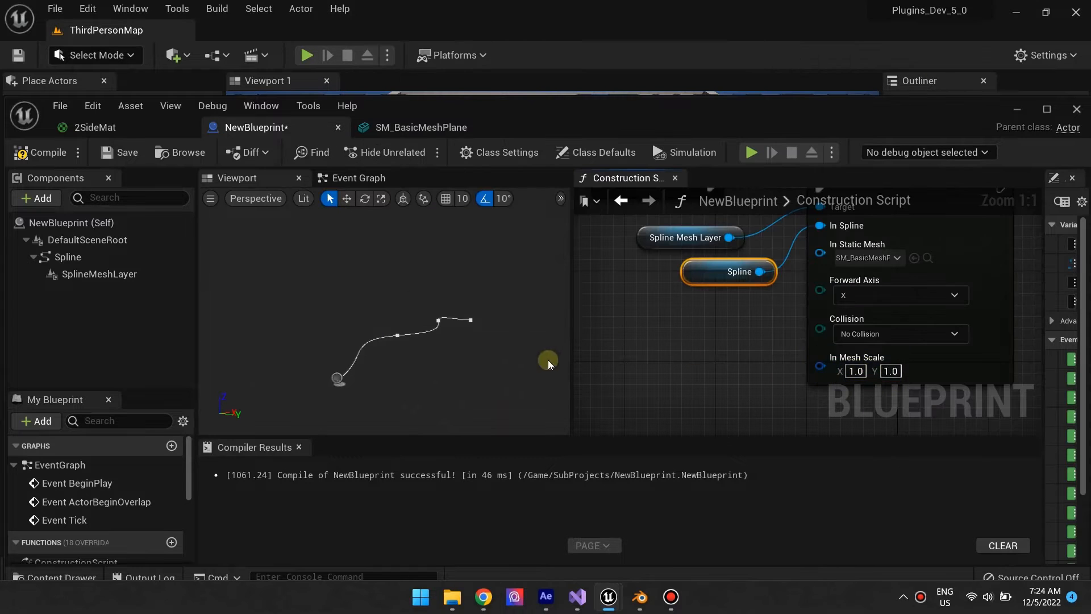
# Compile, move a spline point, set In Mesh Scale to 0.2 and recompile the narrower ribbon
pyautogui.click(47, 152)
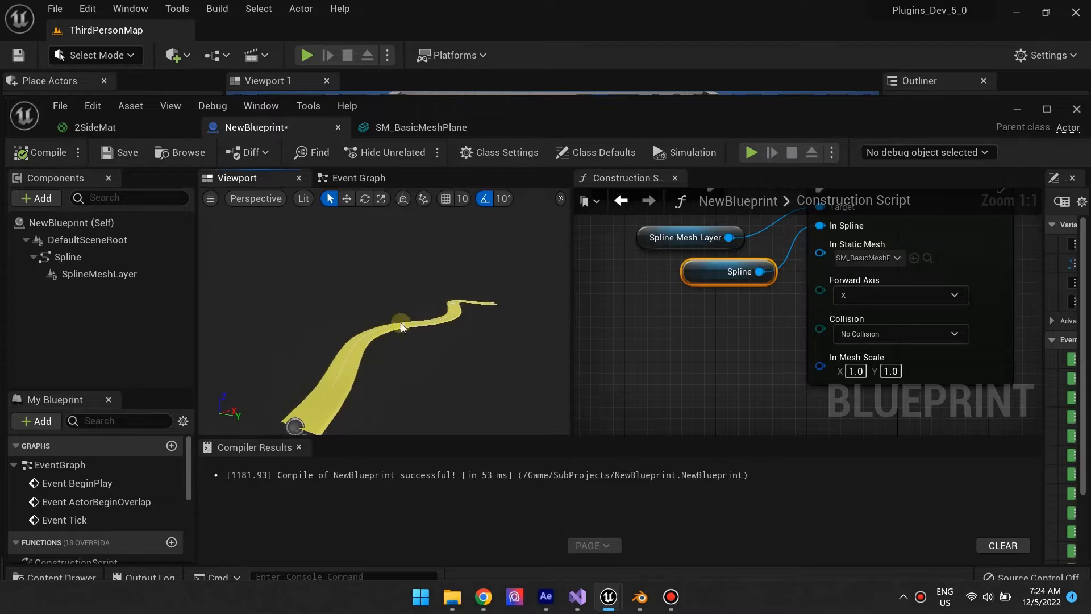
pyautogui.click(69, 256)
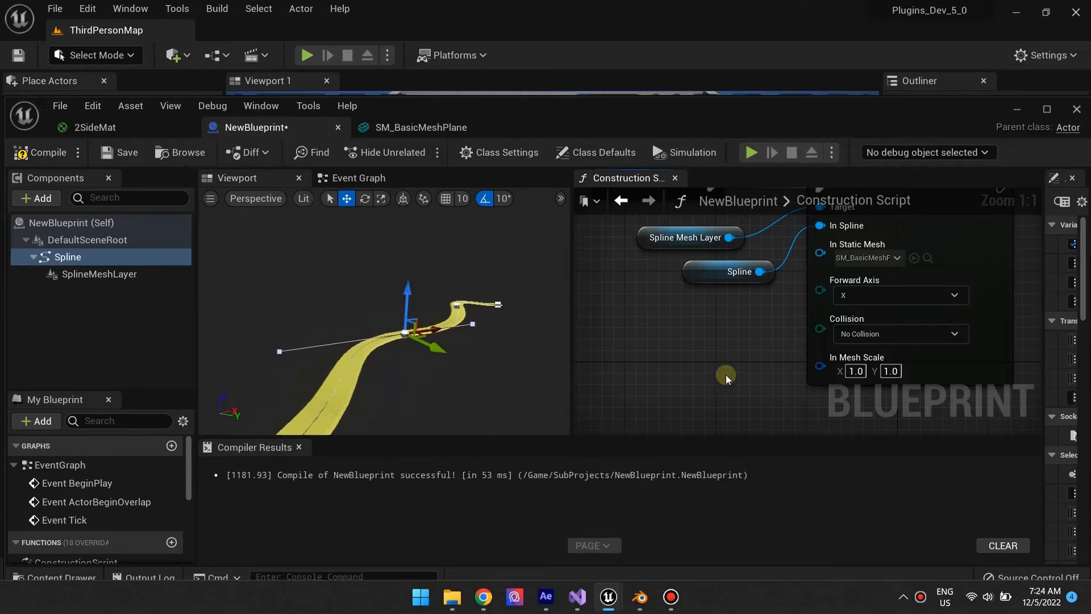
pyautogui.click(901, 334)
pyautogui.write('0.2')
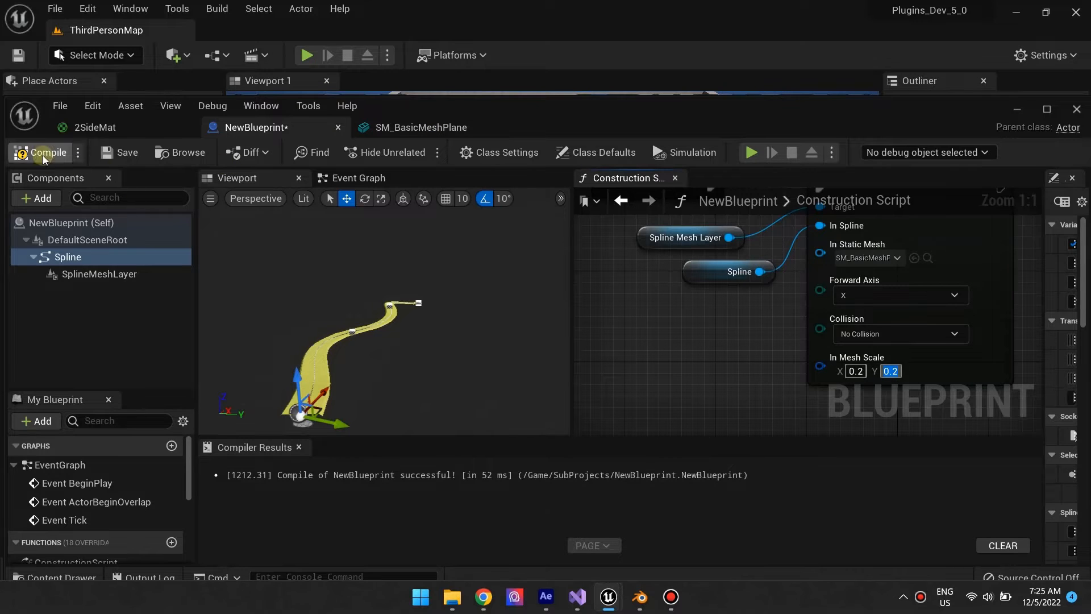
pyautogui.click(40, 152)
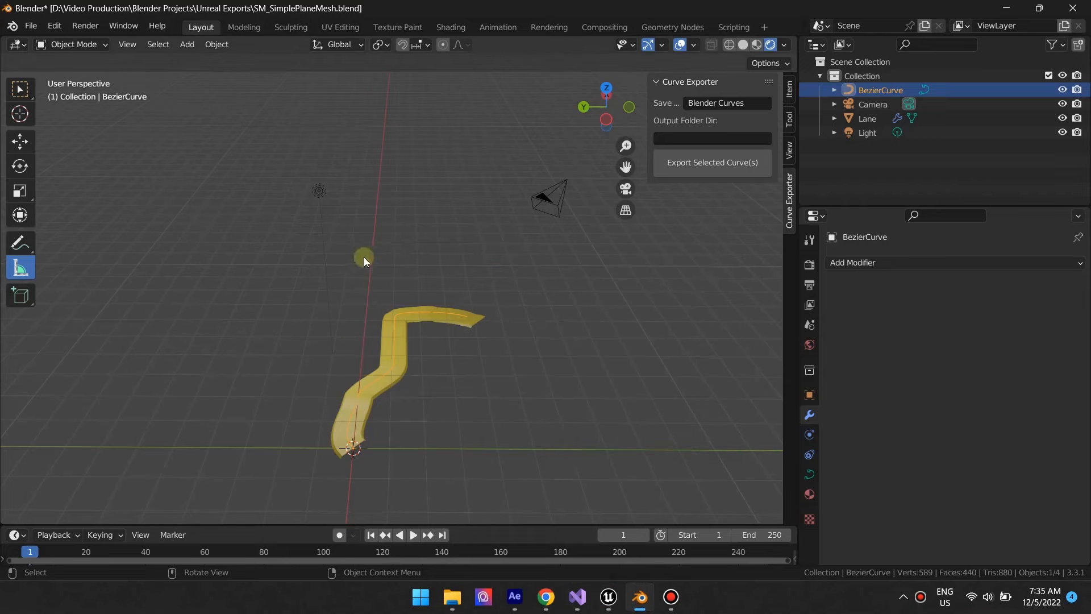
pyautogui.click(546, 596)
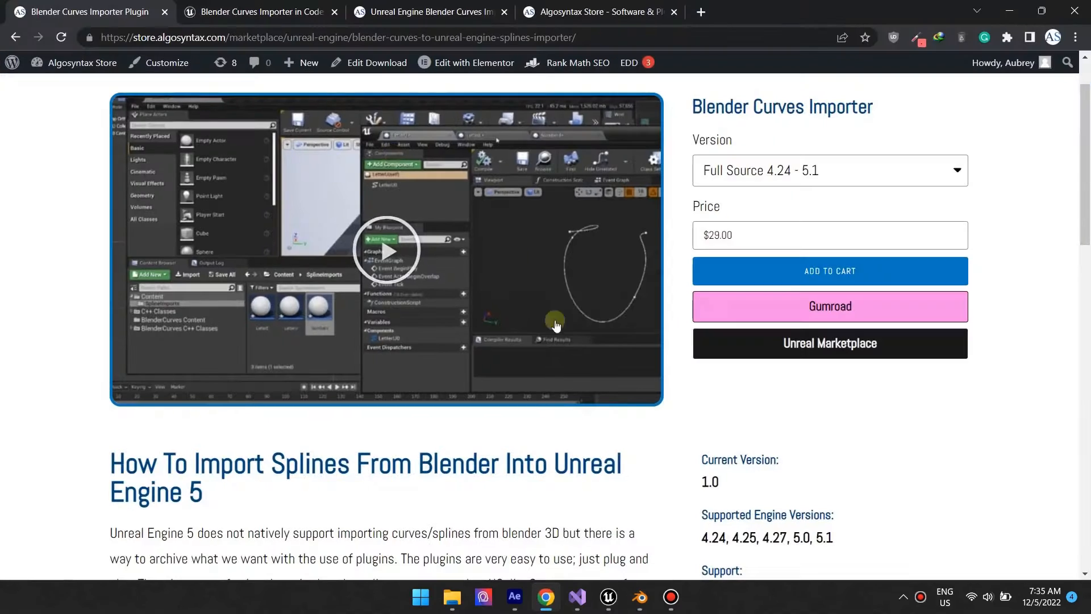
pyautogui.click(257, 11)
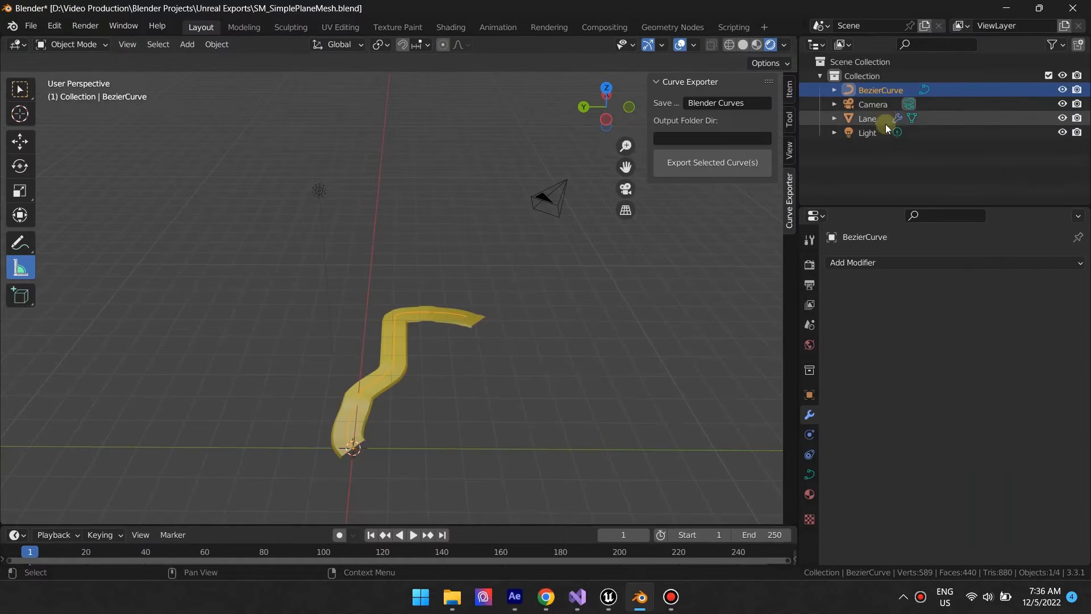
pyautogui.click(866, 118)
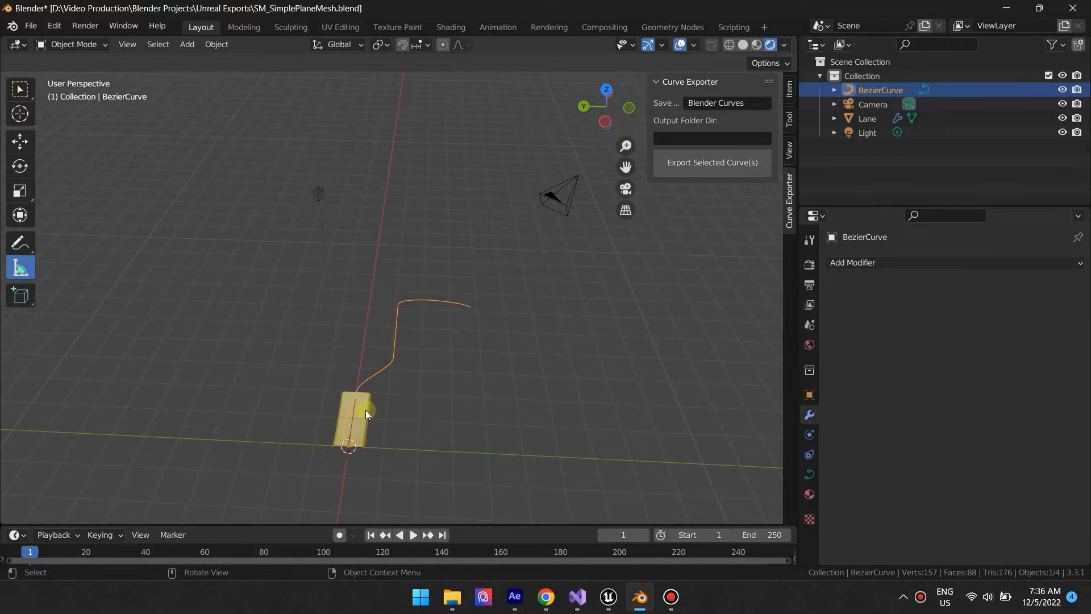
pyautogui.click(867, 118)
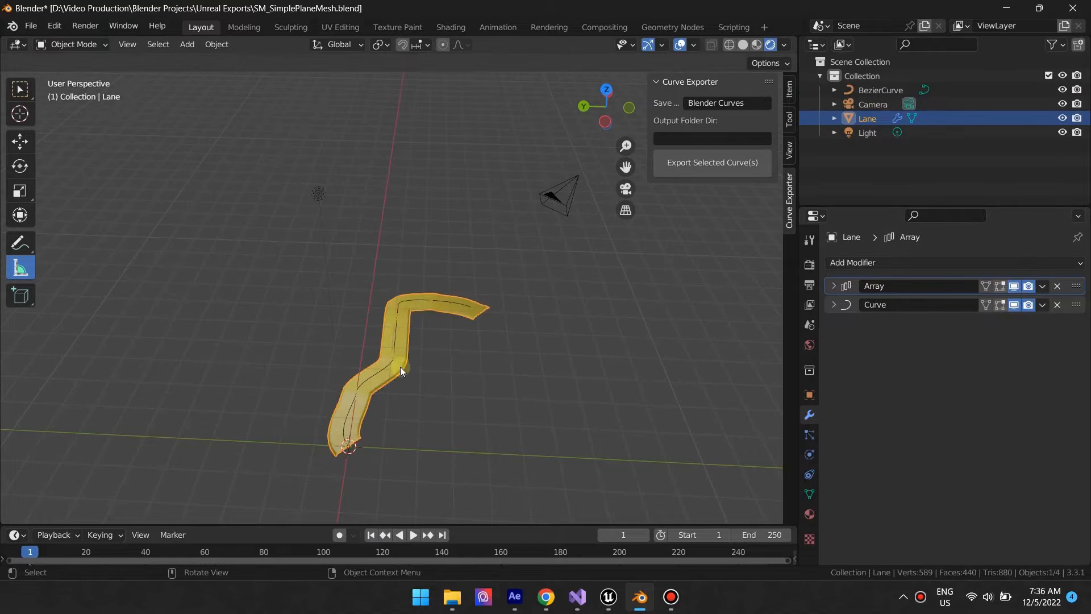
pyautogui.click(880, 90)
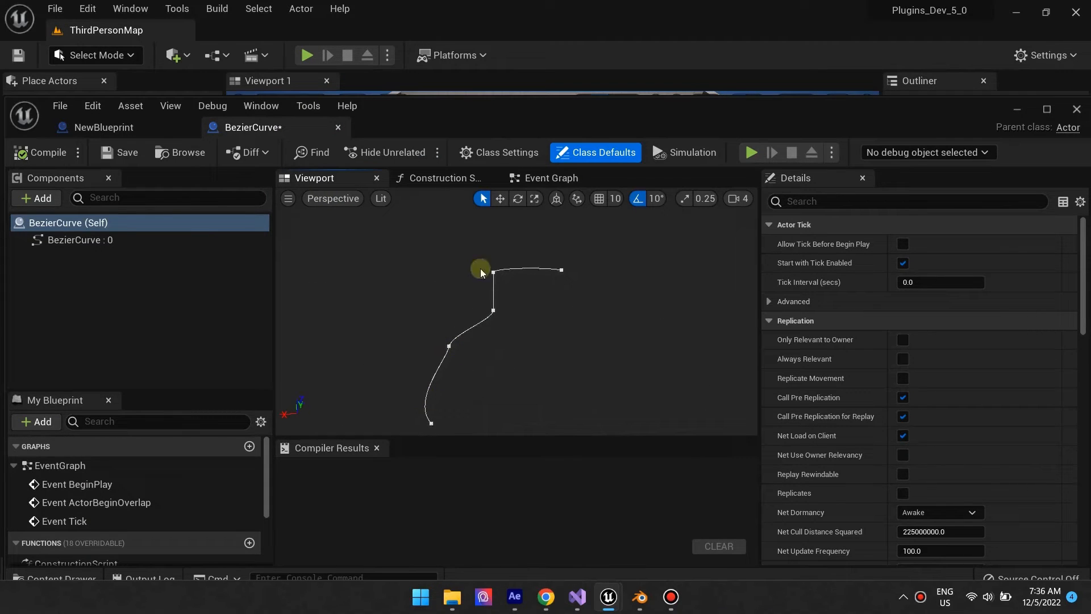
# Name the component SplineMeshLayer, assign SM_BasicMeshPlane along the Bezier Curve and compile
pyautogui.click(639, 597)
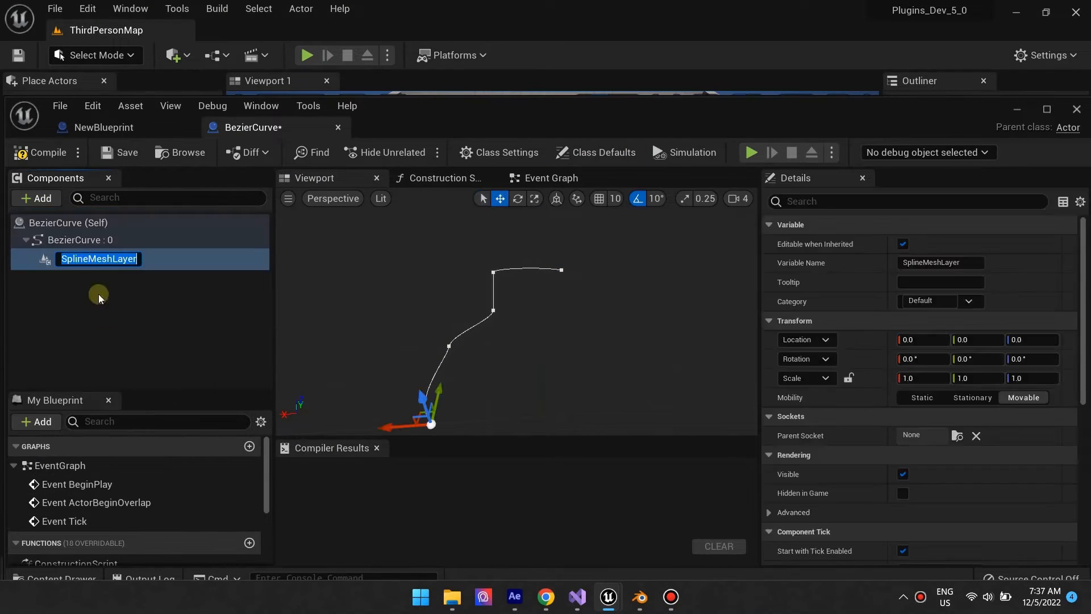
pyautogui.click(440, 177)
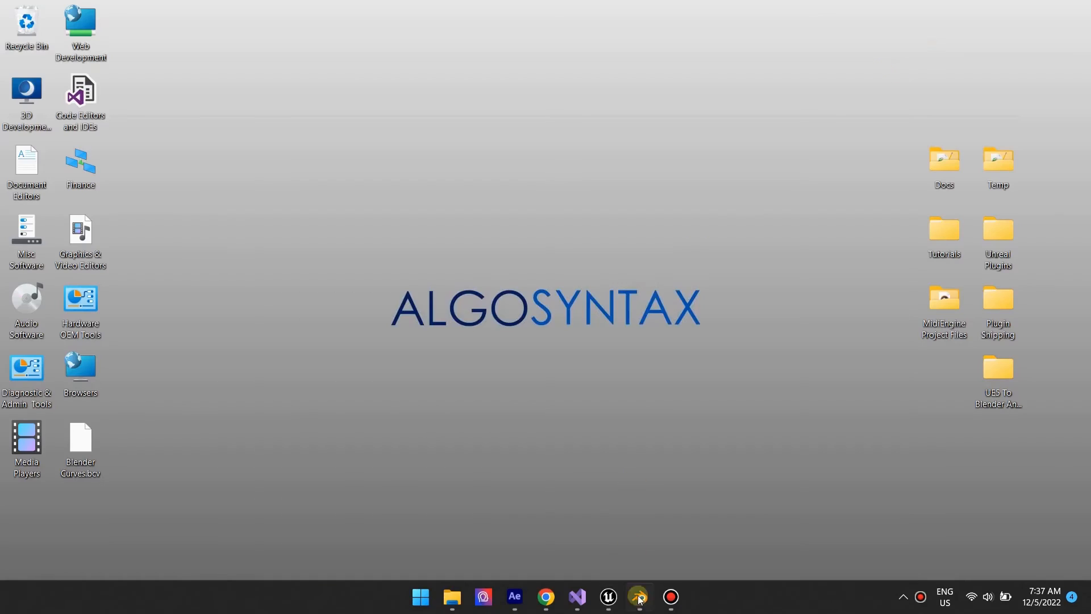
pyautogui.click(639, 596)
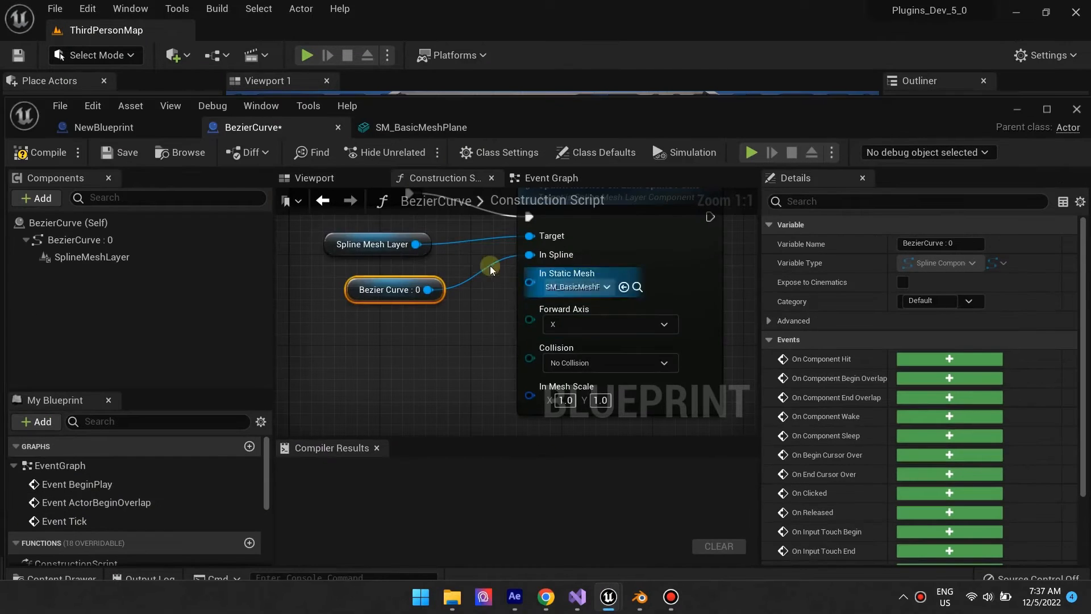
pyautogui.click(40, 152)
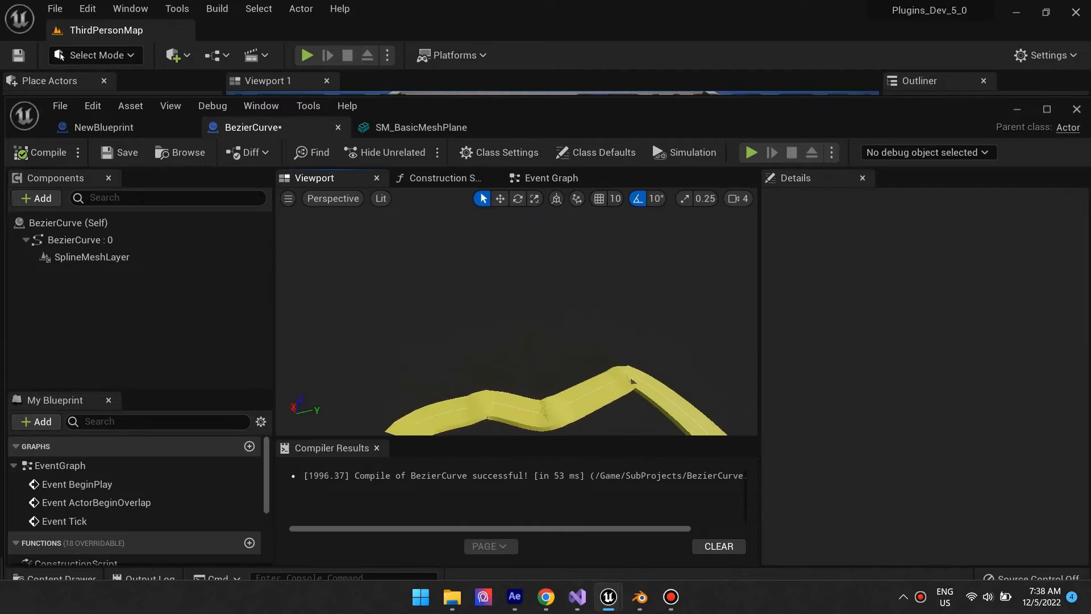
# Select BezierCurve:0 and drag a spline point so the yellow ribbon follows the new path
pyautogui.click(639, 596)
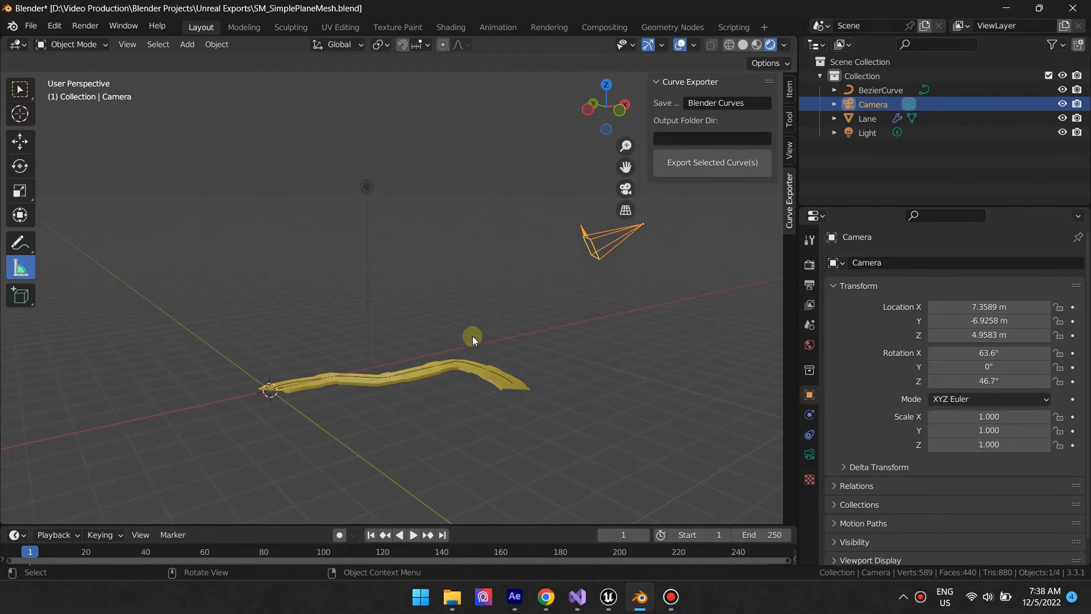
pyautogui.moveTo(473, 341); pyautogui.dragTo(402, 383)
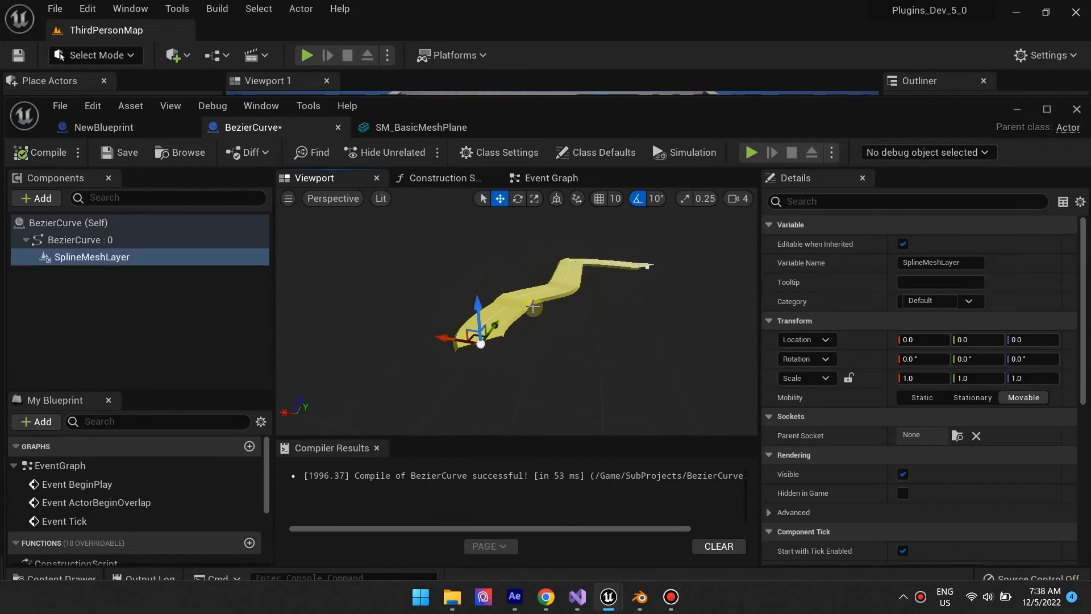
pyautogui.click(77, 240)
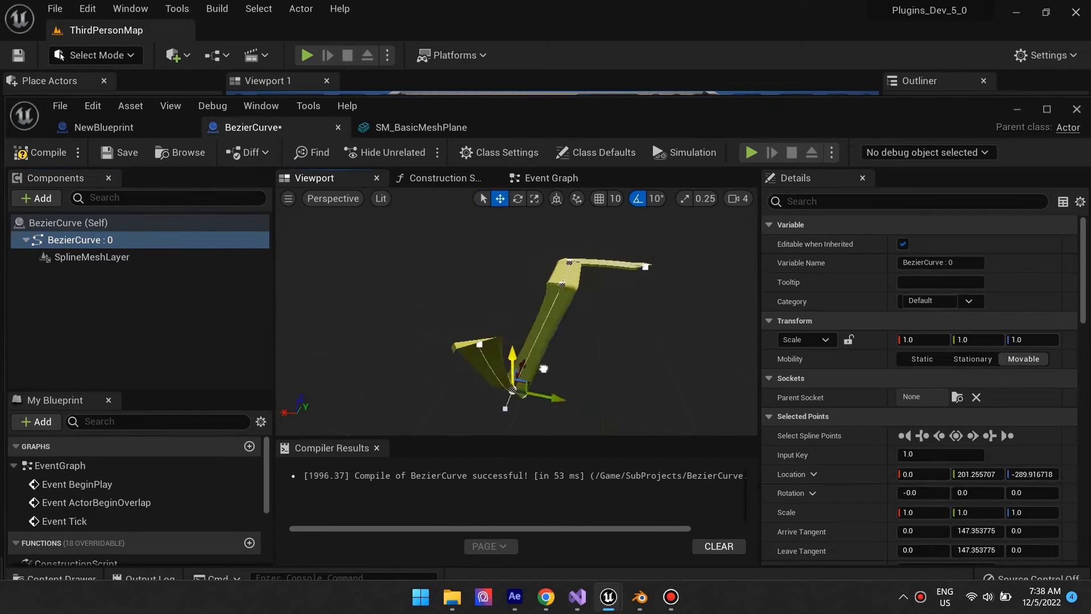
pyautogui.moveTo(511, 386); pyautogui.dragTo(541, 289)
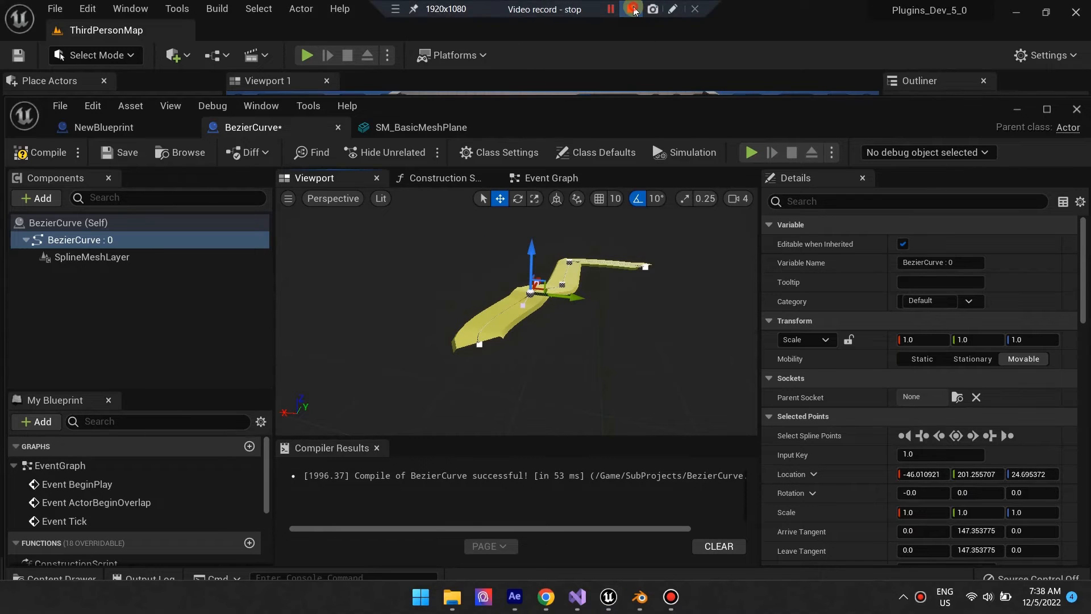
# Switch NewBlueprint to Spawn Meshes by Length, compile, and try Forward Axis Y
pyautogui.click(102, 127)
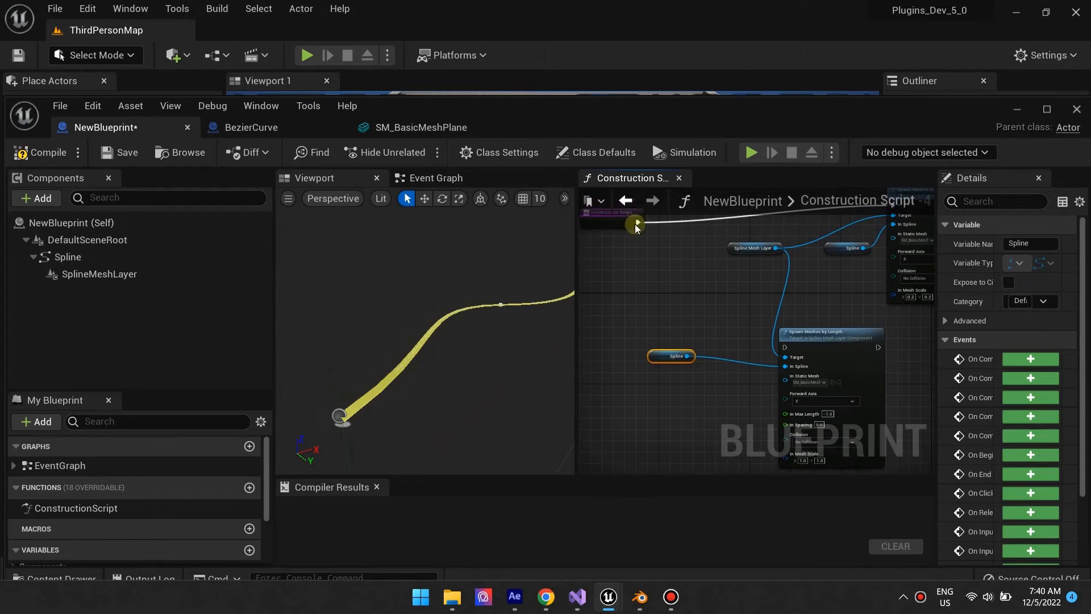
pyautogui.click(47, 152)
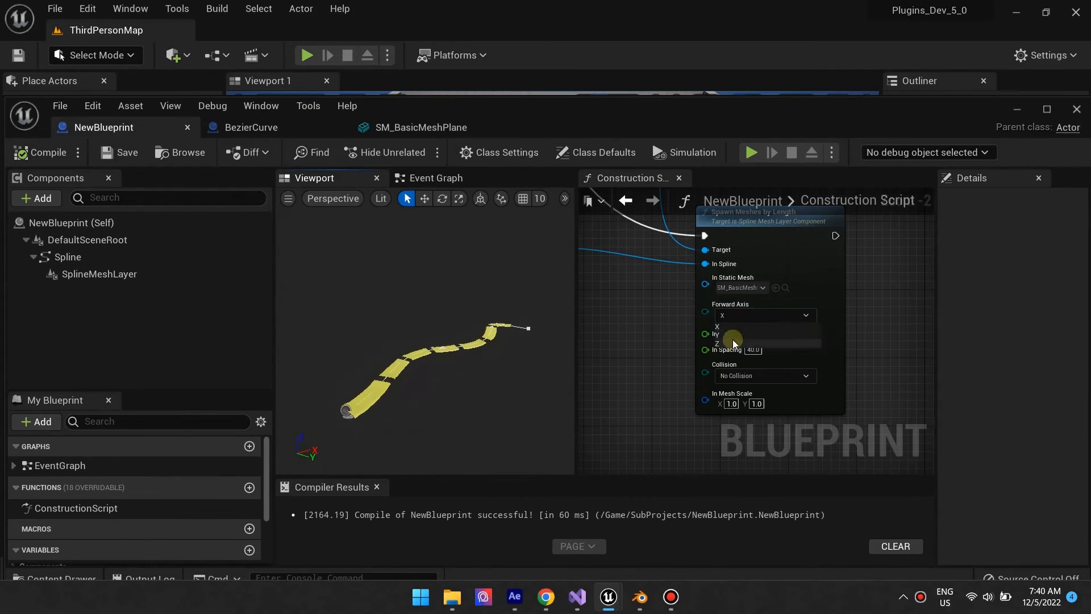
pyautogui.click(733, 334)
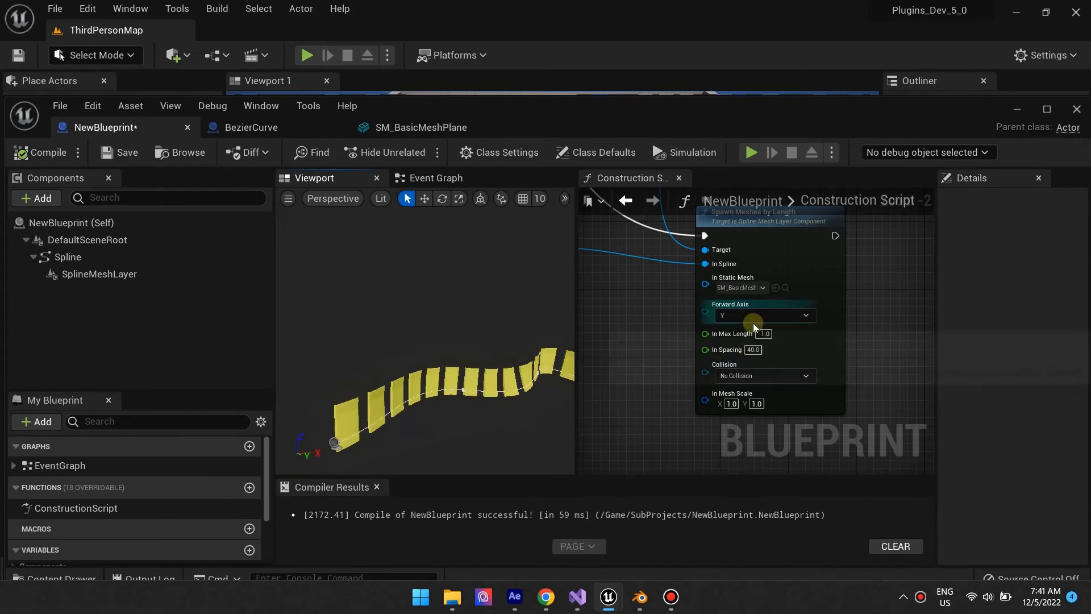
# Try Forward Axis Z, then settle back on X and compile the segmented ribbon
pyautogui.click(767, 315)
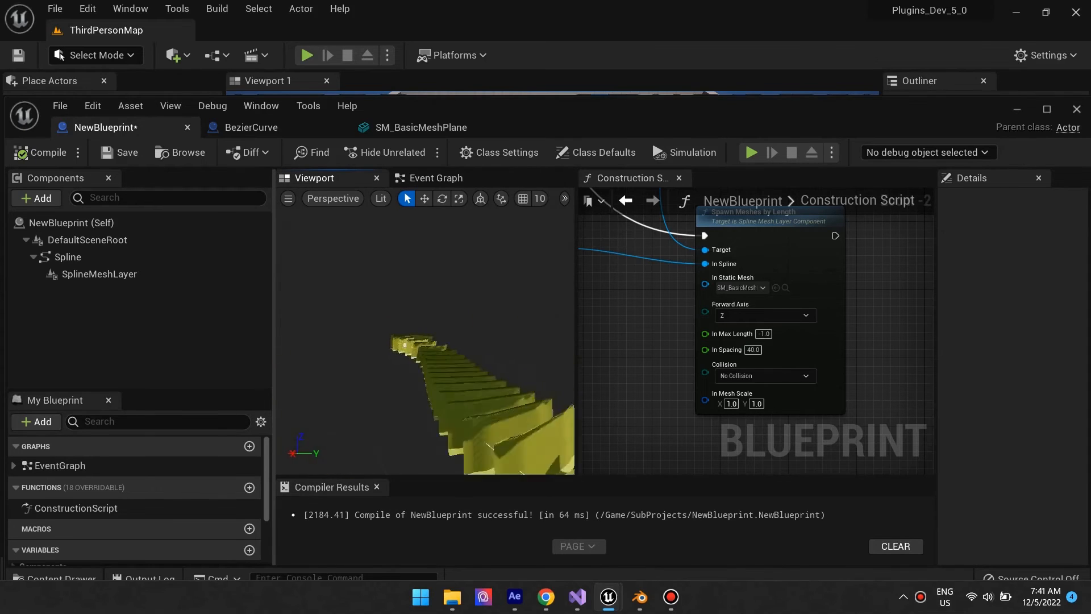
pyautogui.click(765, 316)
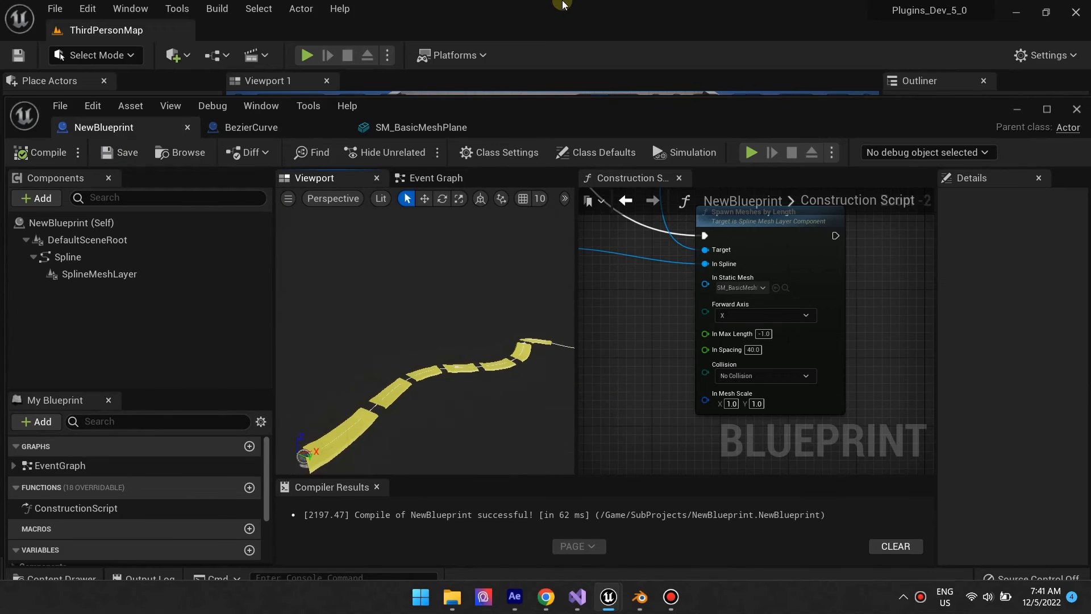
pyautogui.click(603, 152)
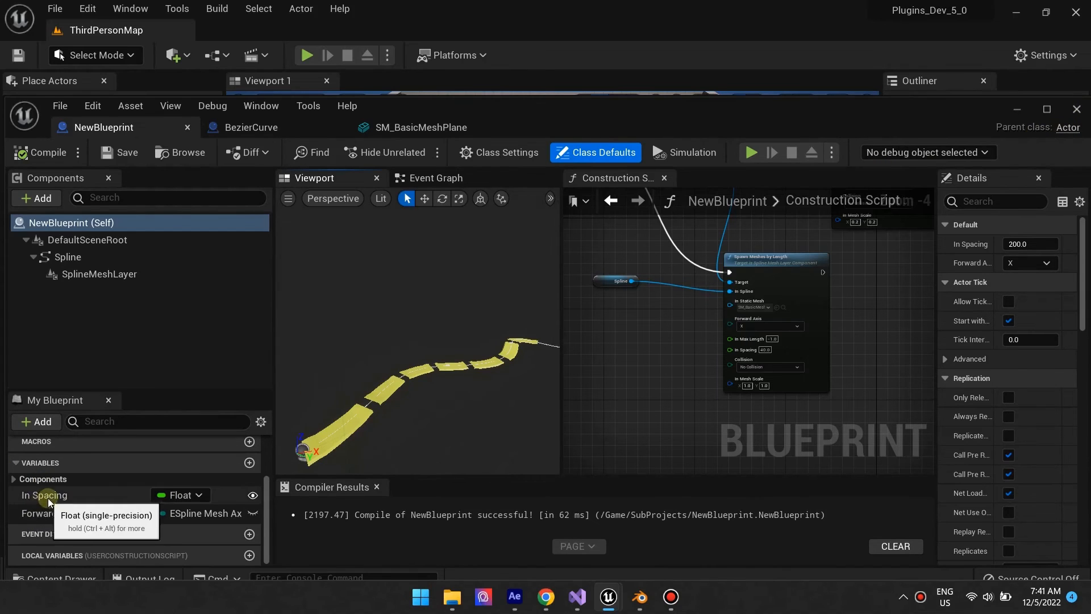
# Make the In Spacing variable Instance Editable so placed actors can adjust it
pyautogui.click(44, 495)
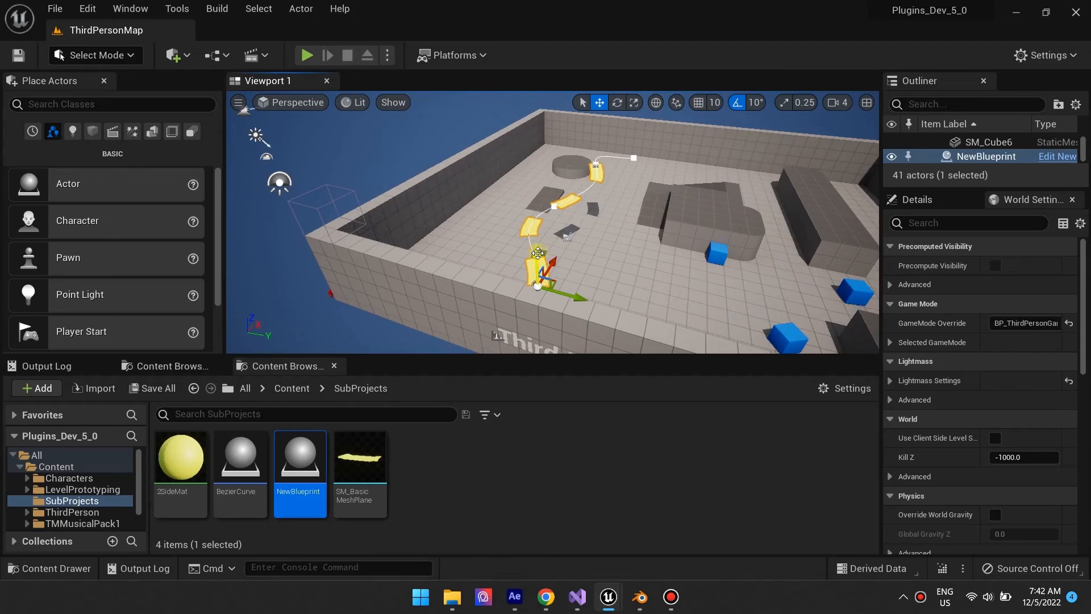
# Select the placed NewBlueprint and set its In Spacing to 40.0 for tighter yellow segments
pyautogui.click(991, 156)
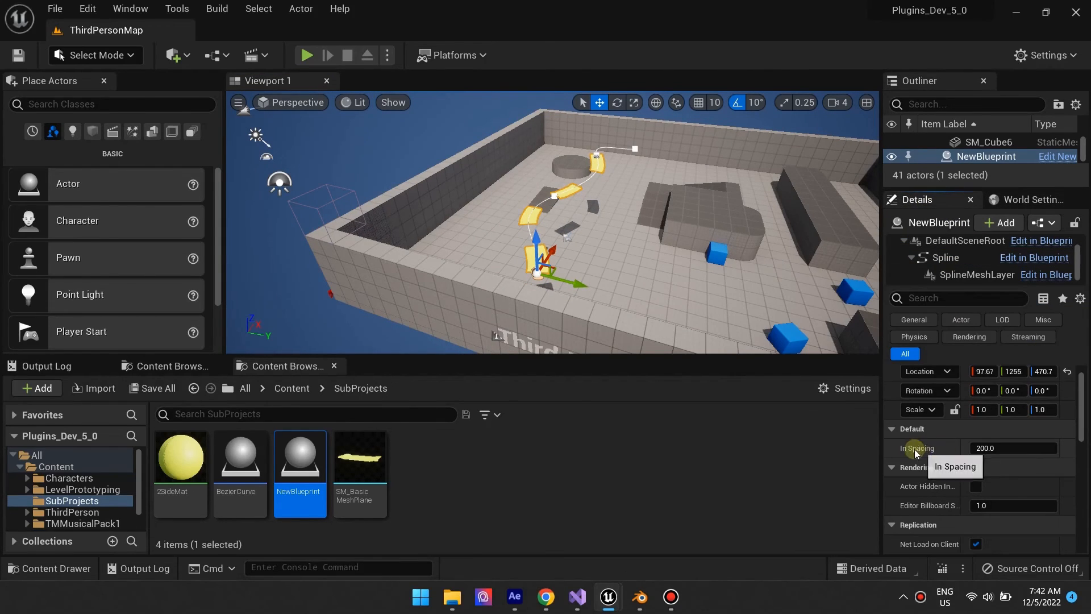
pyautogui.click(1011, 448)
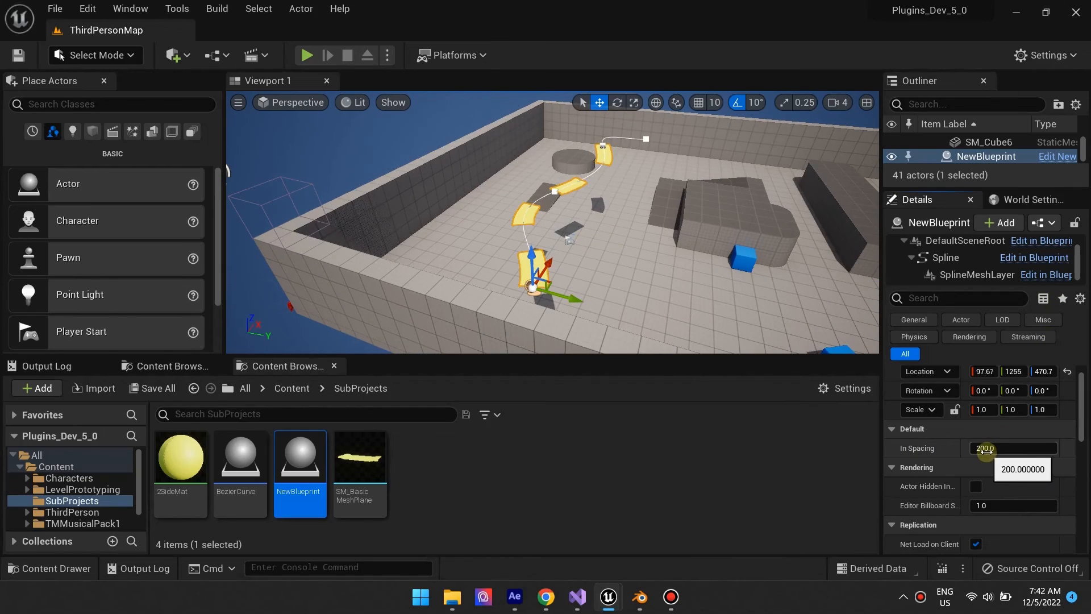
pyautogui.write('48.356857')
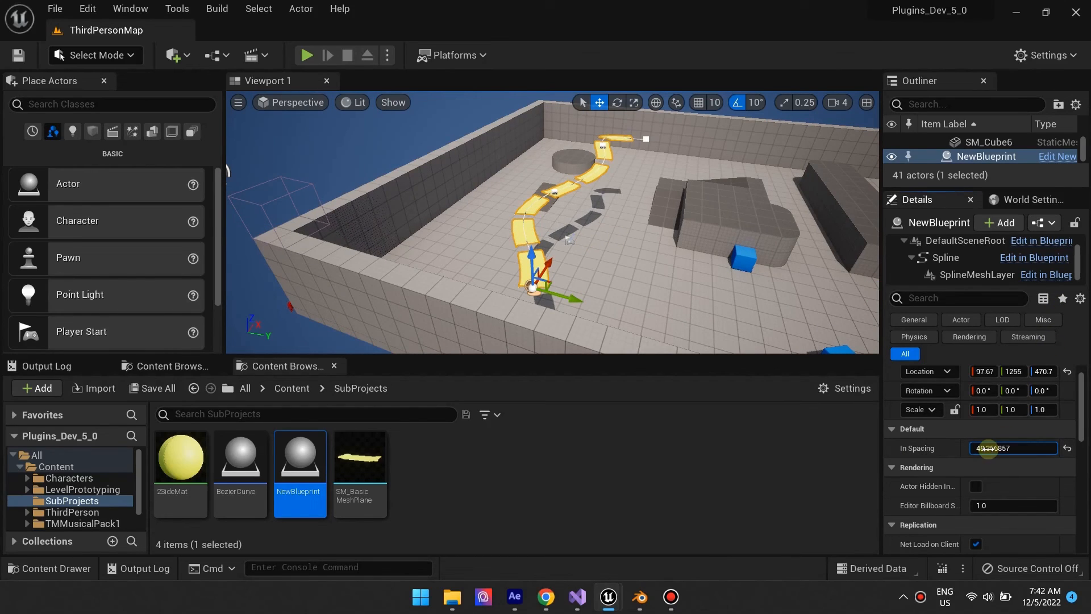
pyautogui.moveTo(1003, 448); pyautogui.dragTo(1017, 448)
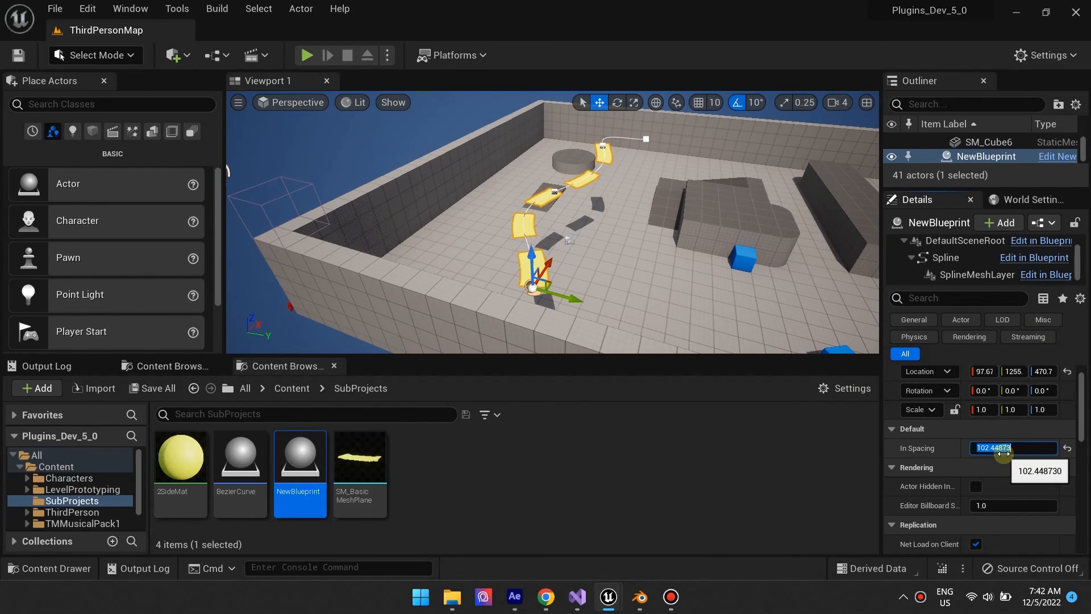
pyautogui.write('40.0')
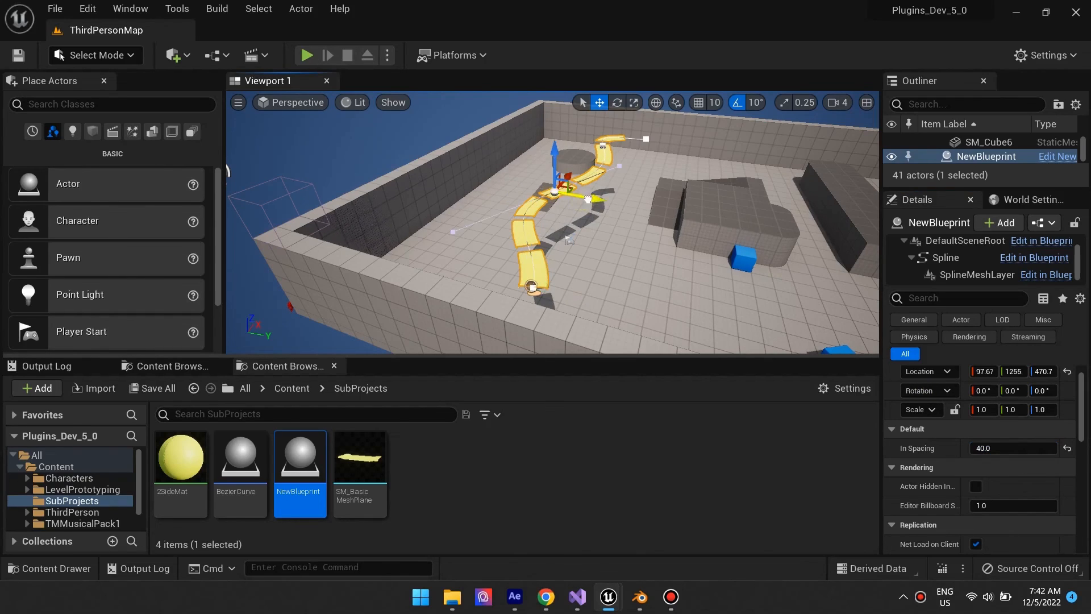